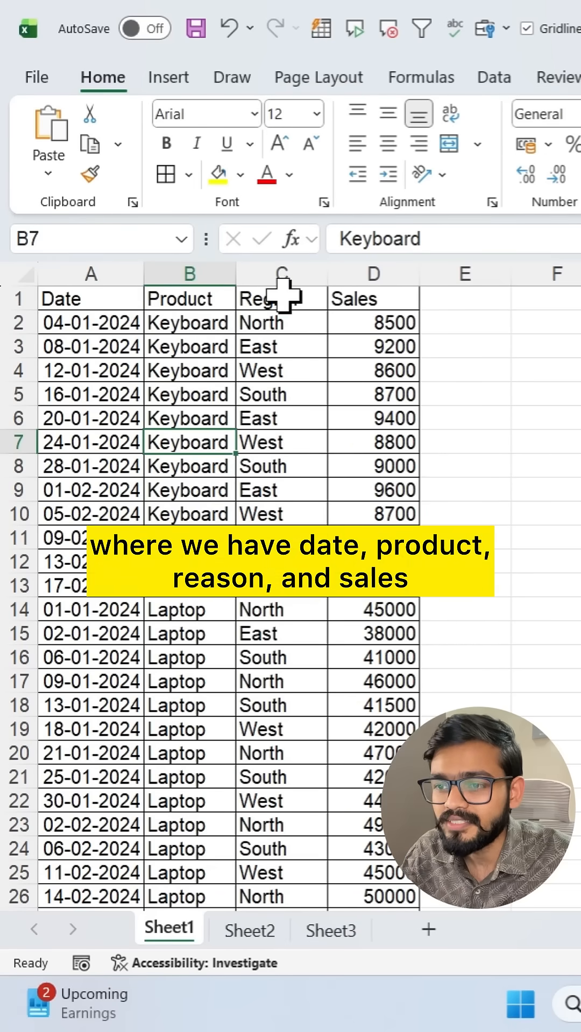
Review the product details sheet and return to the sales data sheet
click(248, 929)
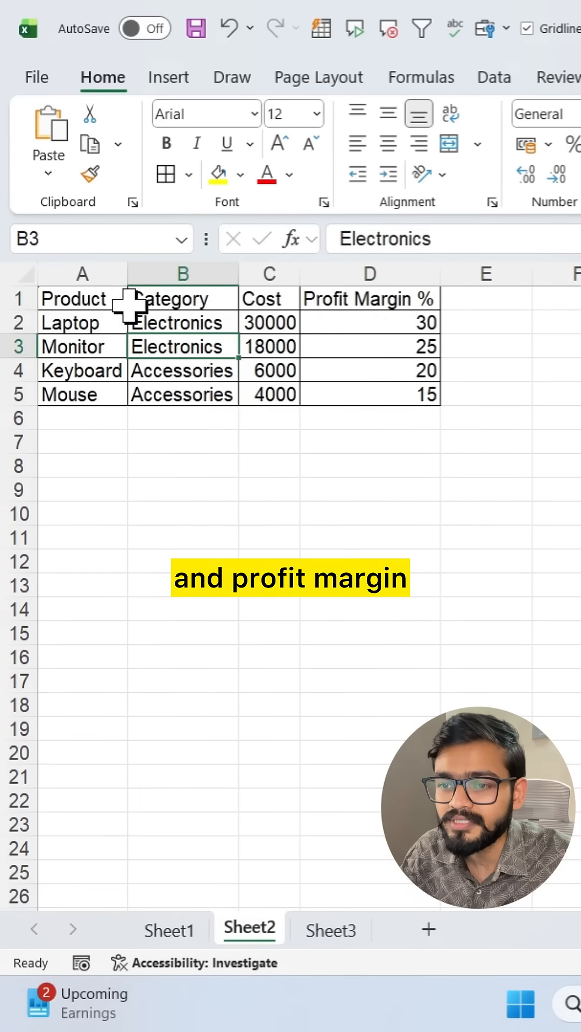
click(168, 929)
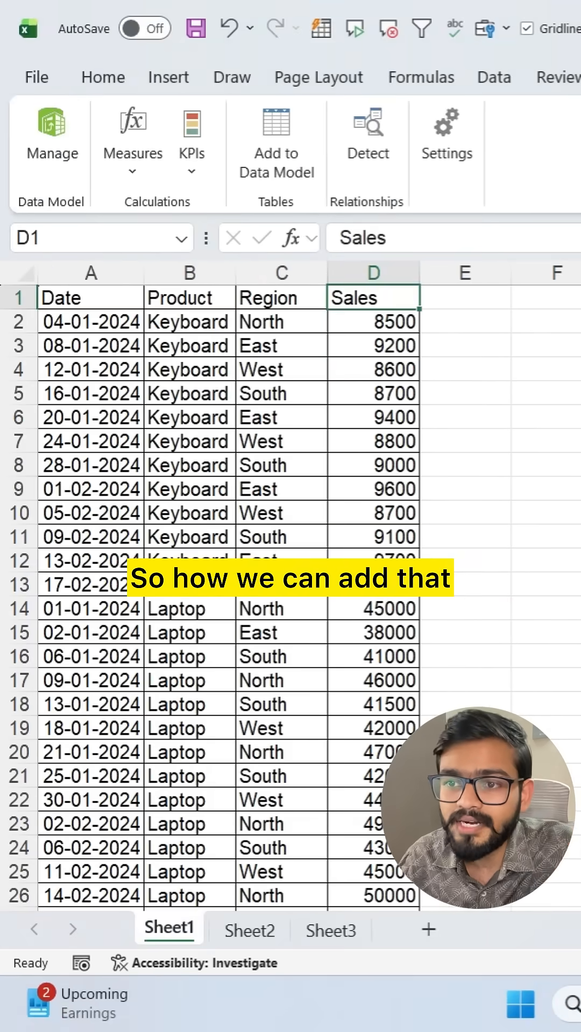
Show the COM Add-ins list containing Microsoft Power Pivot for Excel via Options > Add-ins
click(37, 77)
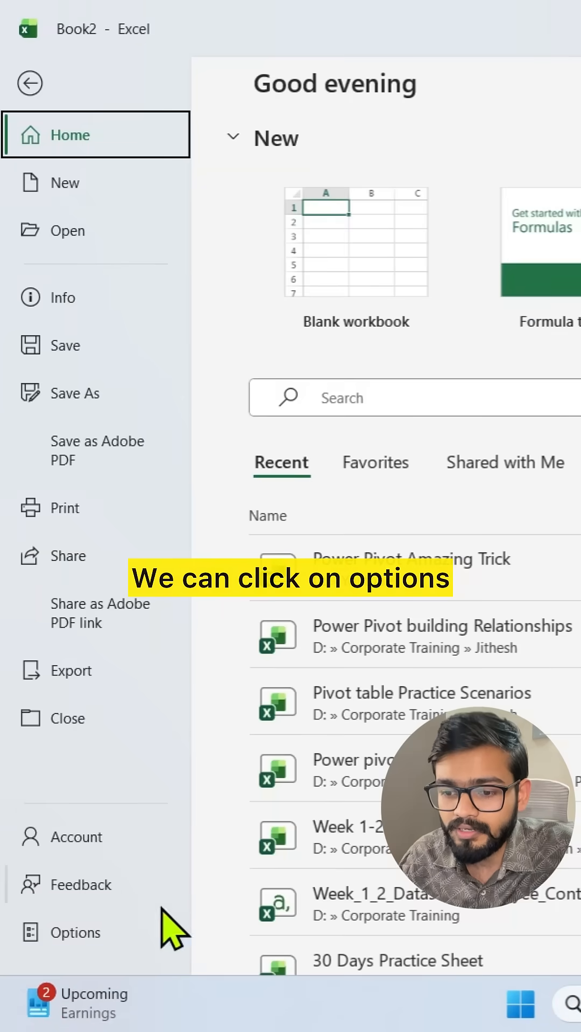
click(78, 933)
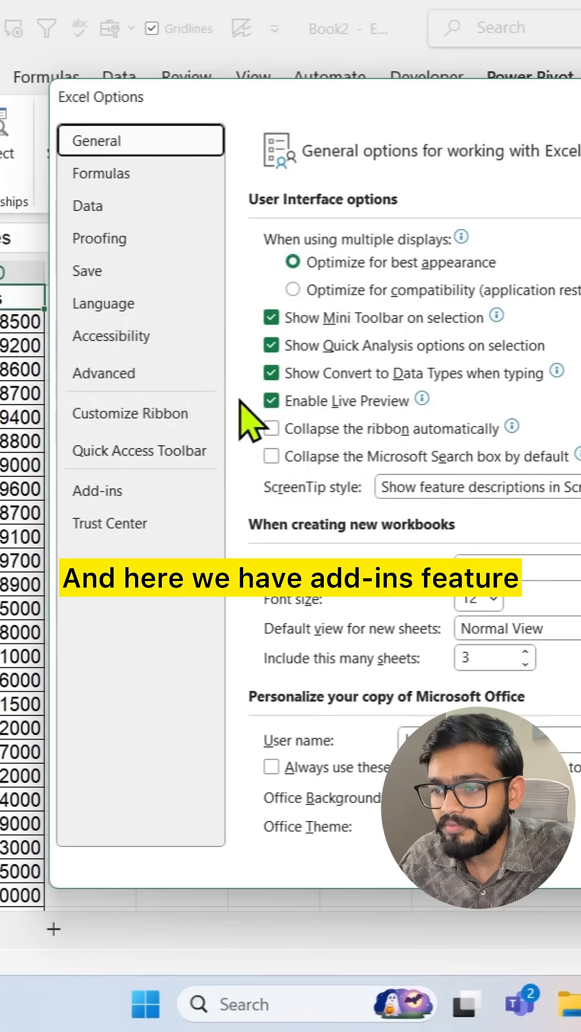
click(97, 490)
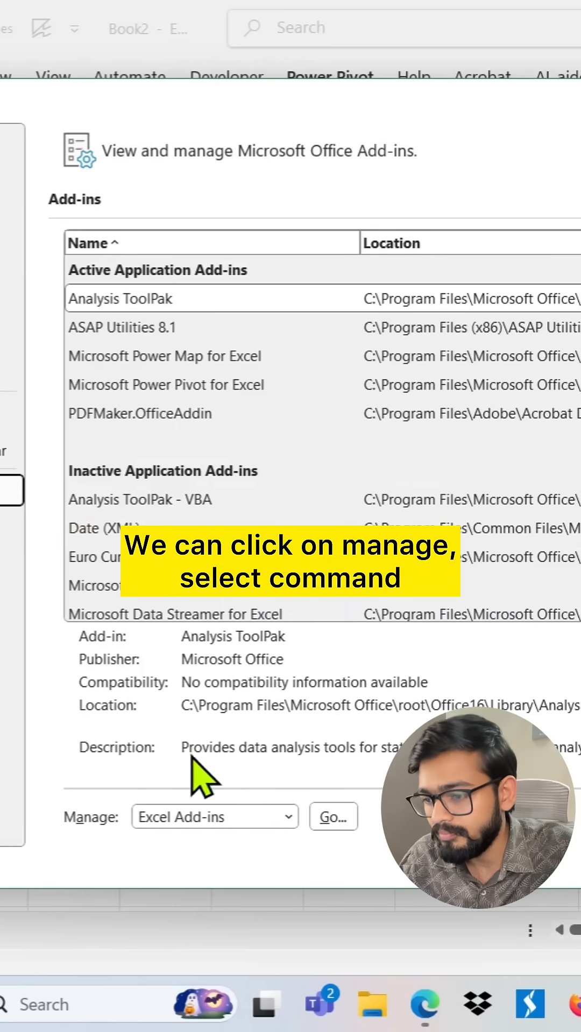
click(213, 817)
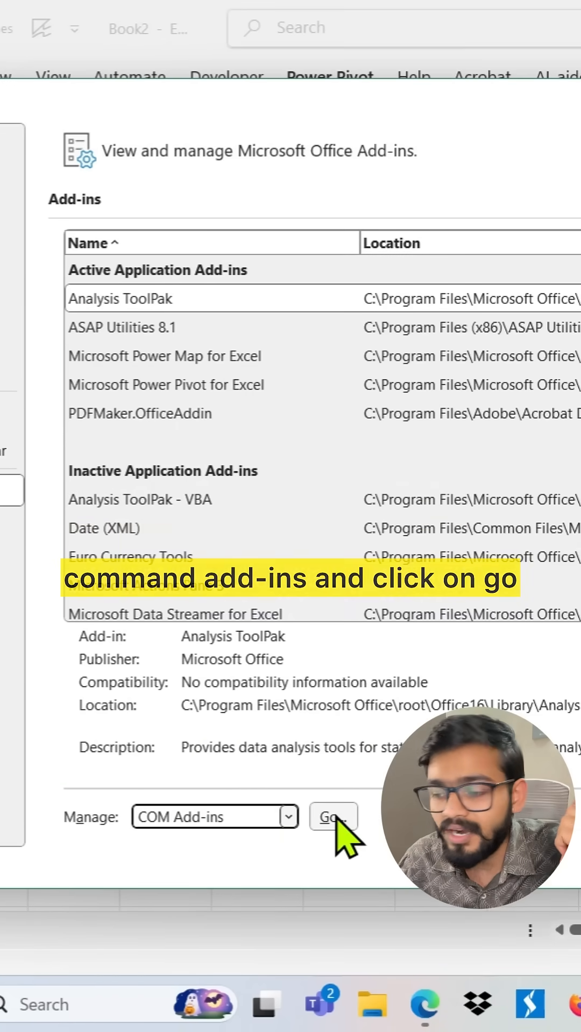
click(333, 817)
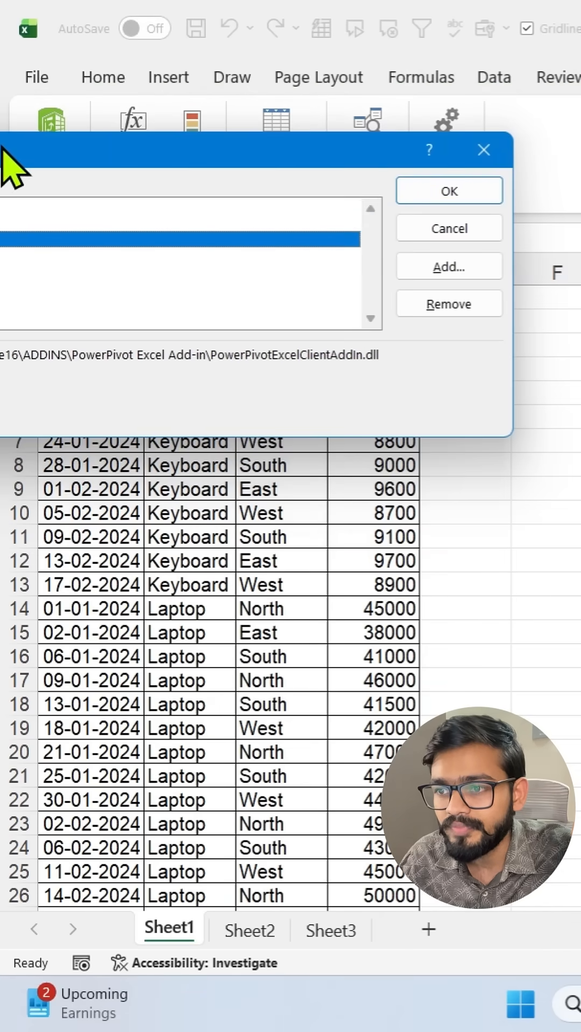
Enable the add-in and add the Sheet1 sales data to the data model as Table1 with headers
click(448, 190)
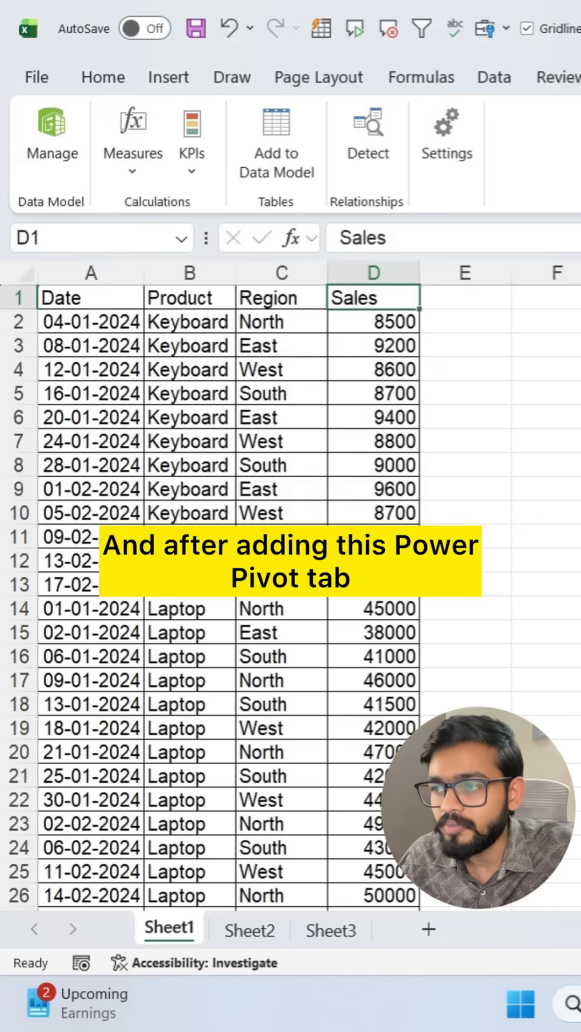
mouse_move(292, 233)
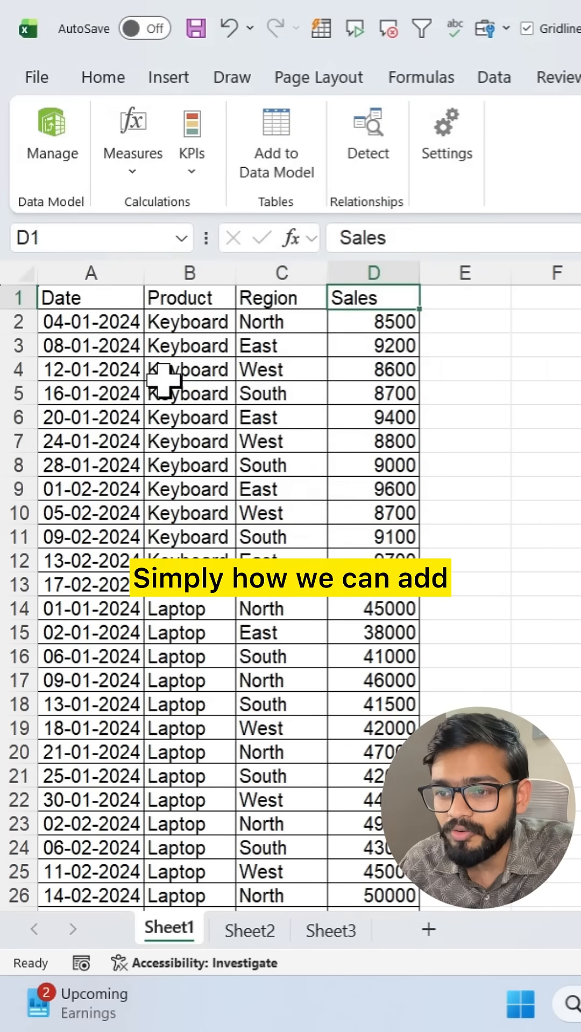
click(189, 368)
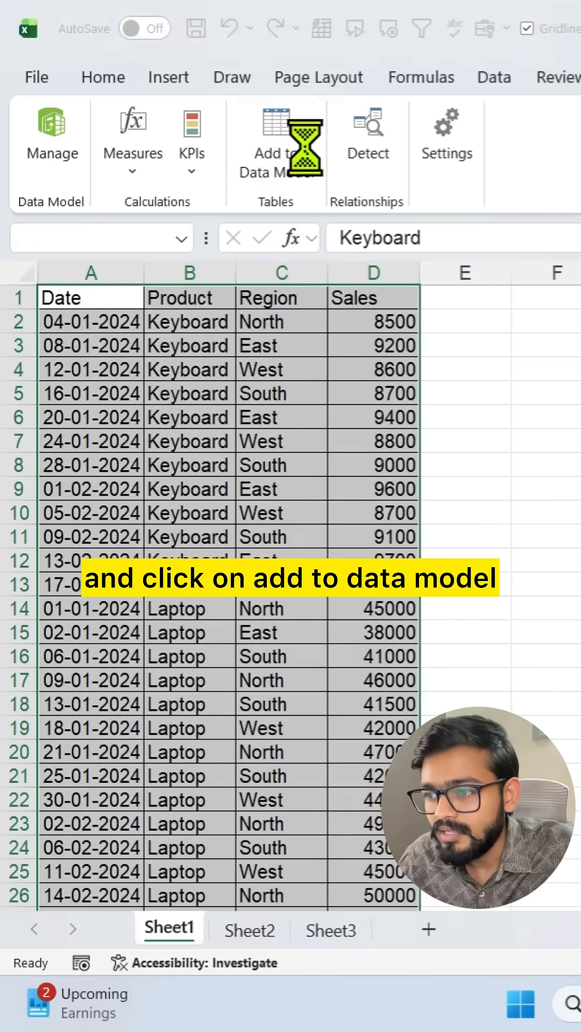
click(274, 142)
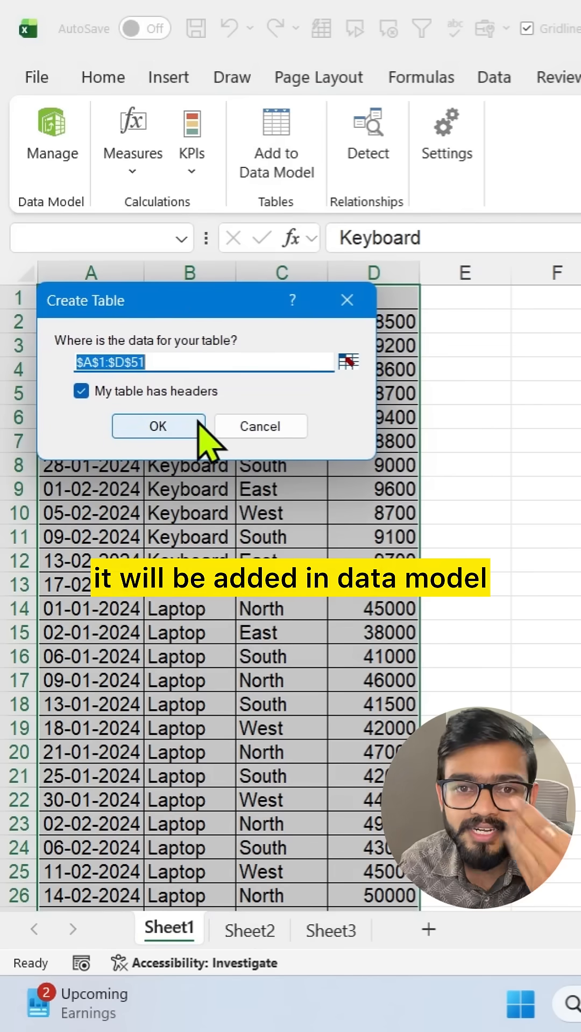
click(157, 427)
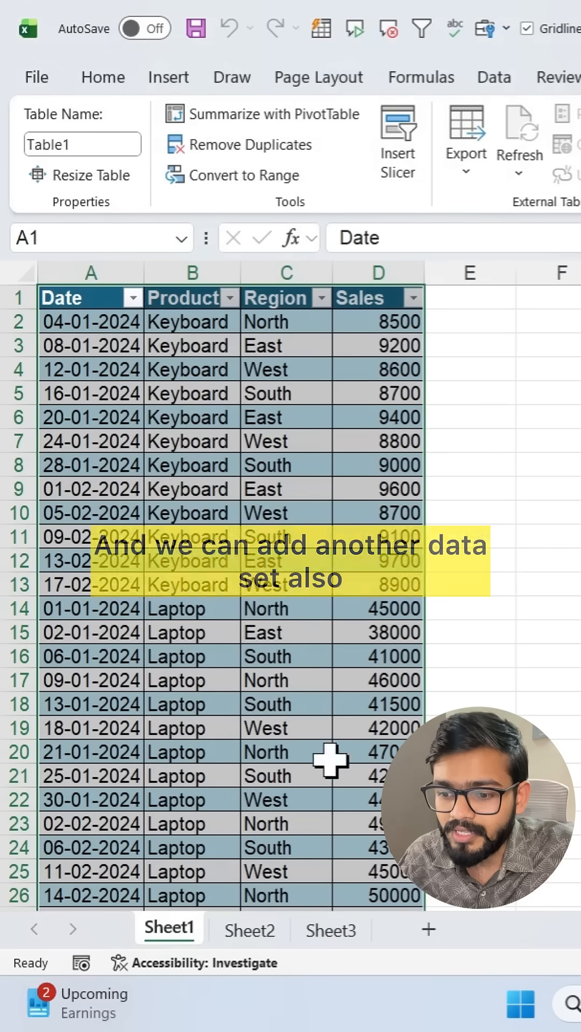
Add the Sheet2 product details data to the data model as a table with headers
click(247, 929)
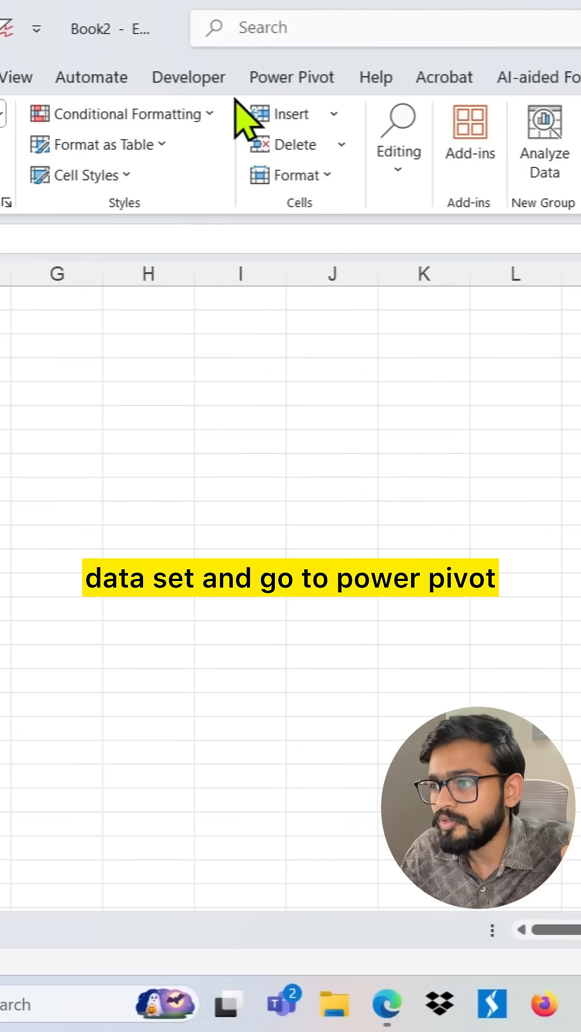
click(292, 77)
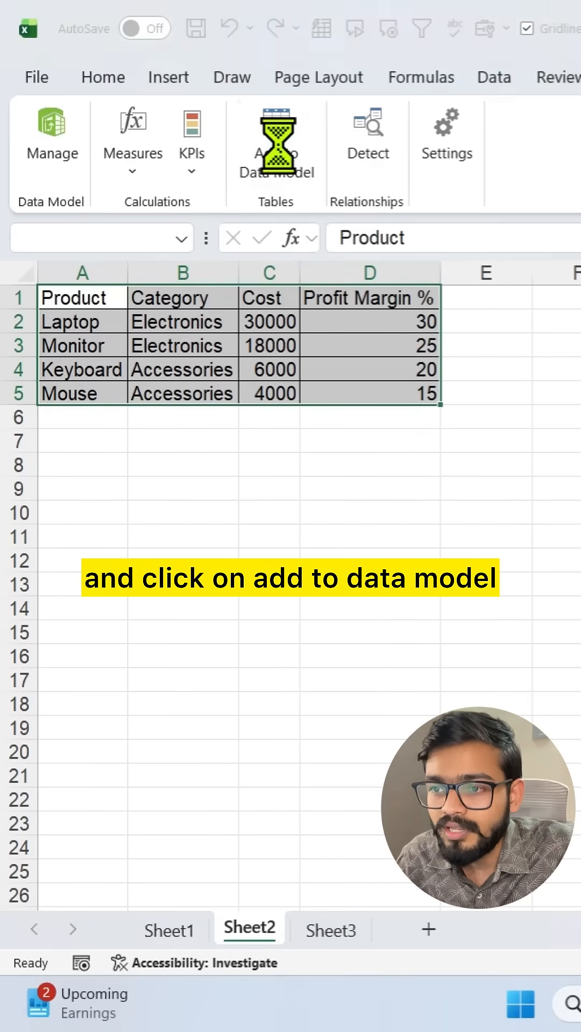
click(274, 143)
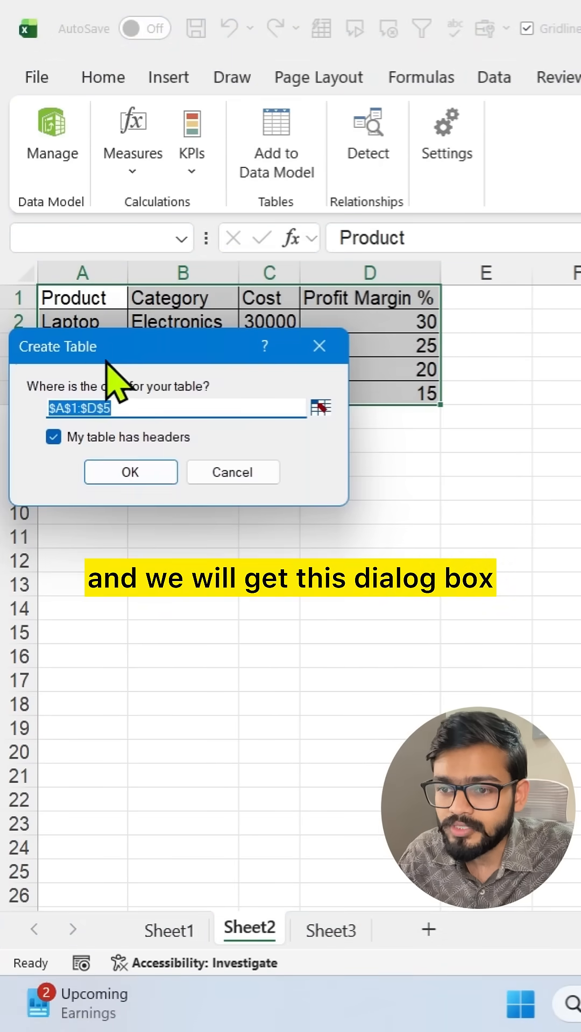
click(130, 473)
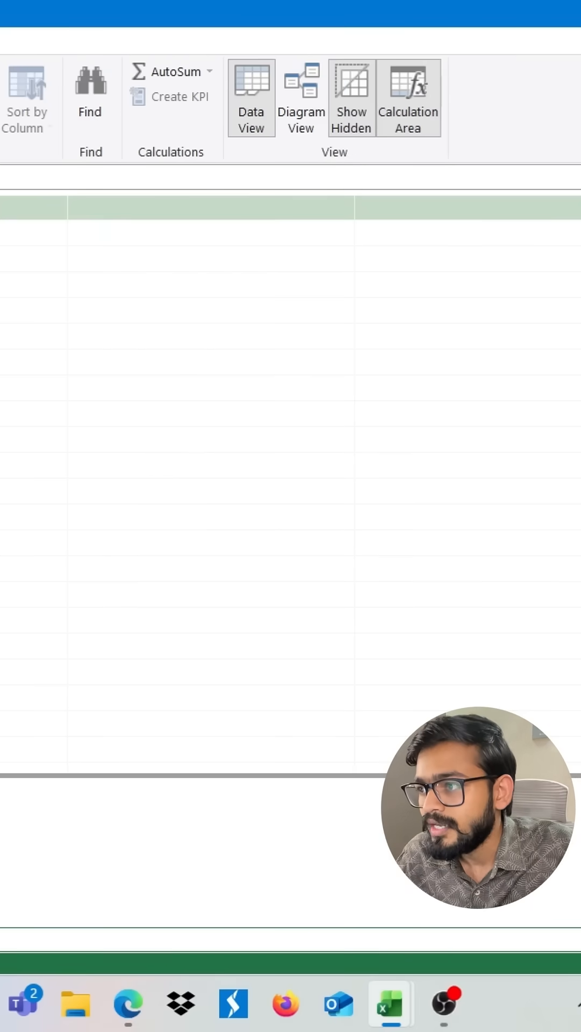
Show Diagram View and link Table2's Product to Table1's Product as a one-to-many relationship
click(301, 97)
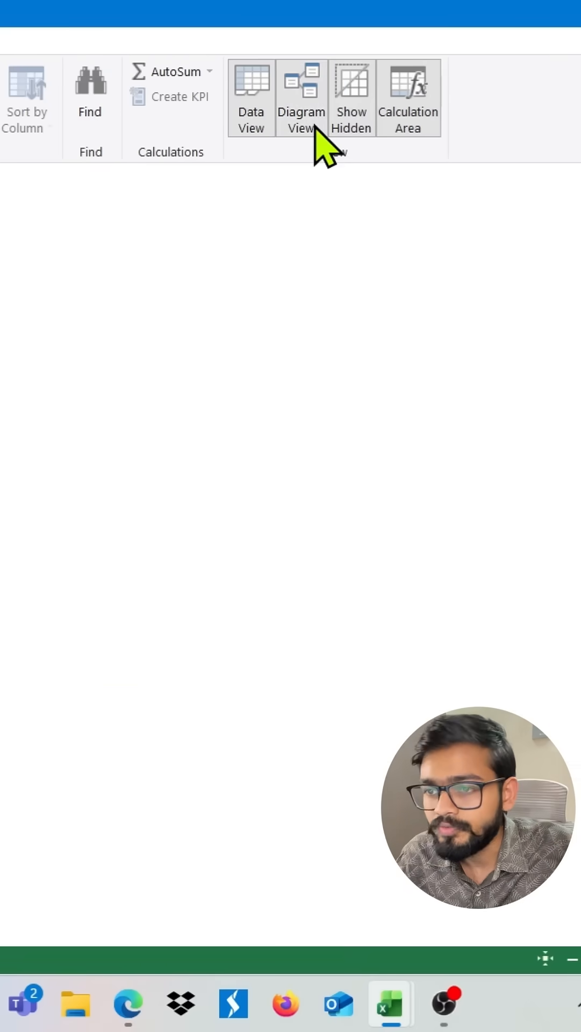
click(301, 99)
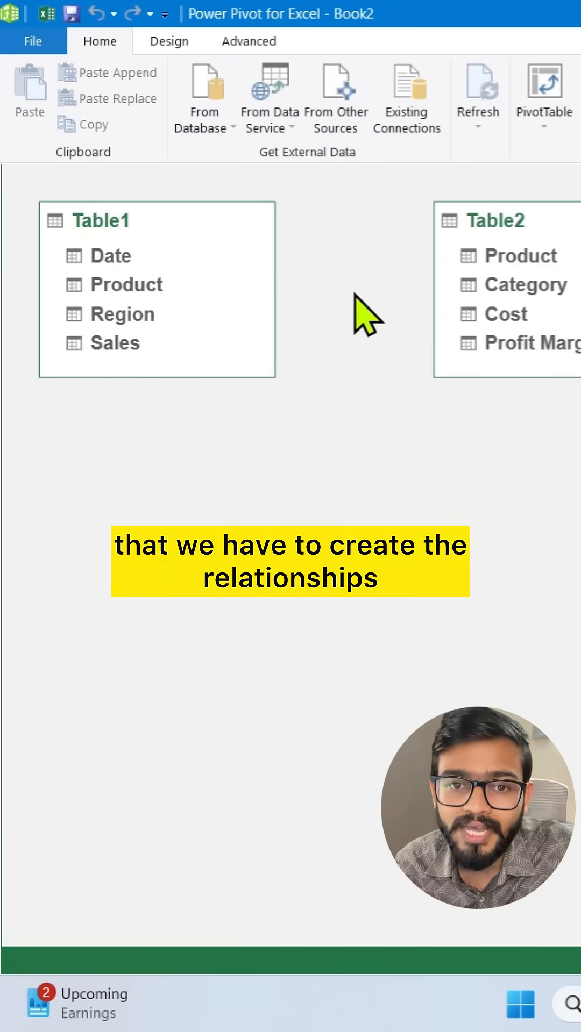
mouse_move(341, 379)
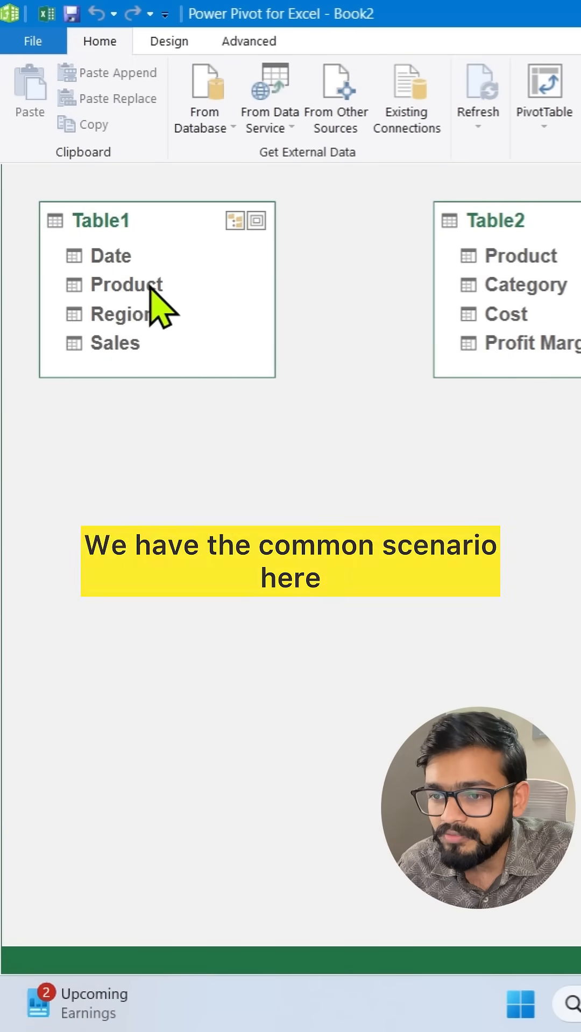
mouse_move(464, 310)
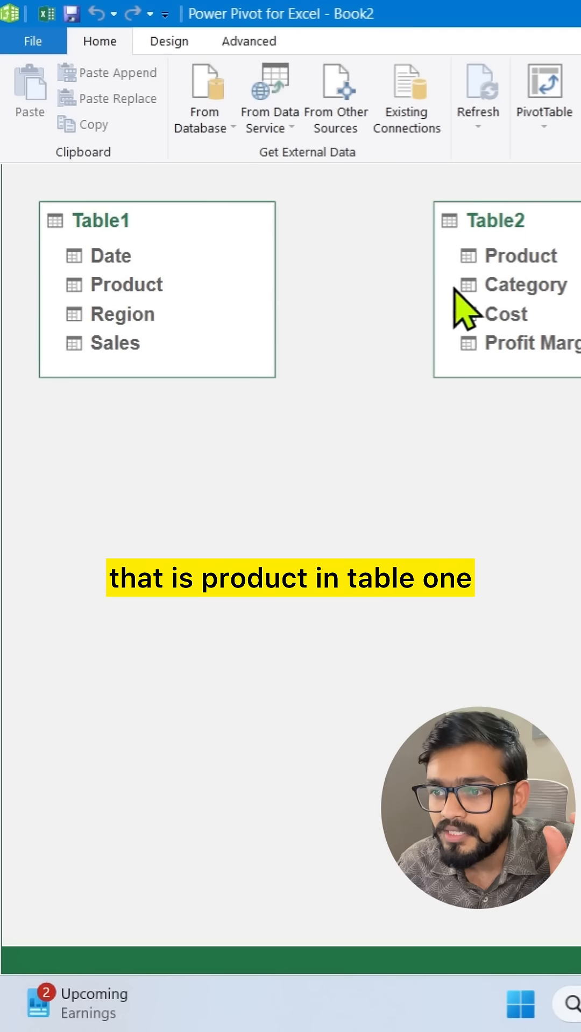
mouse_move(520, 267)
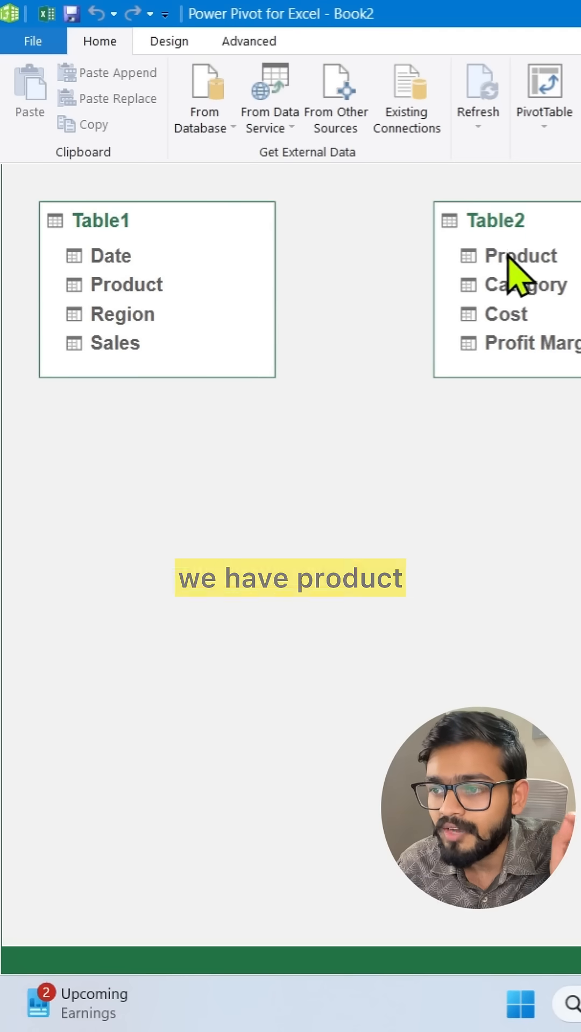
click(127, 284)
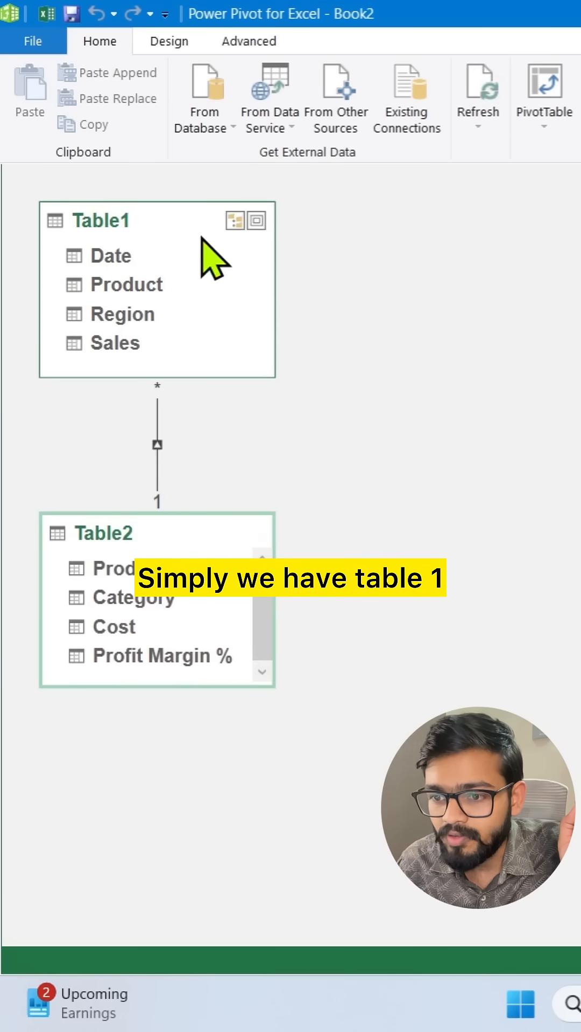
mouse_move(242, 333)
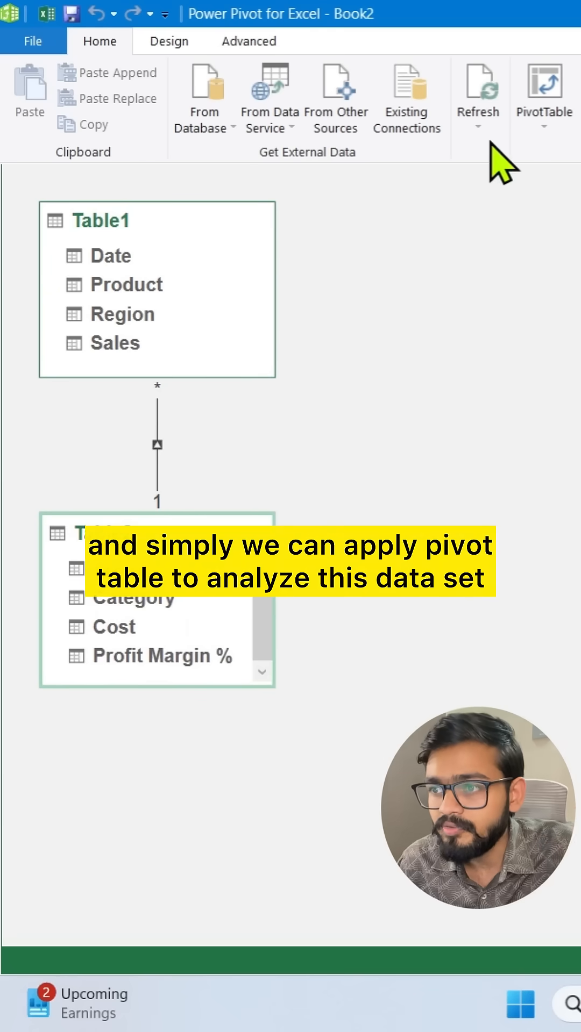
Create a PivotTable from the data model on a new worksheet
click(543, 96)
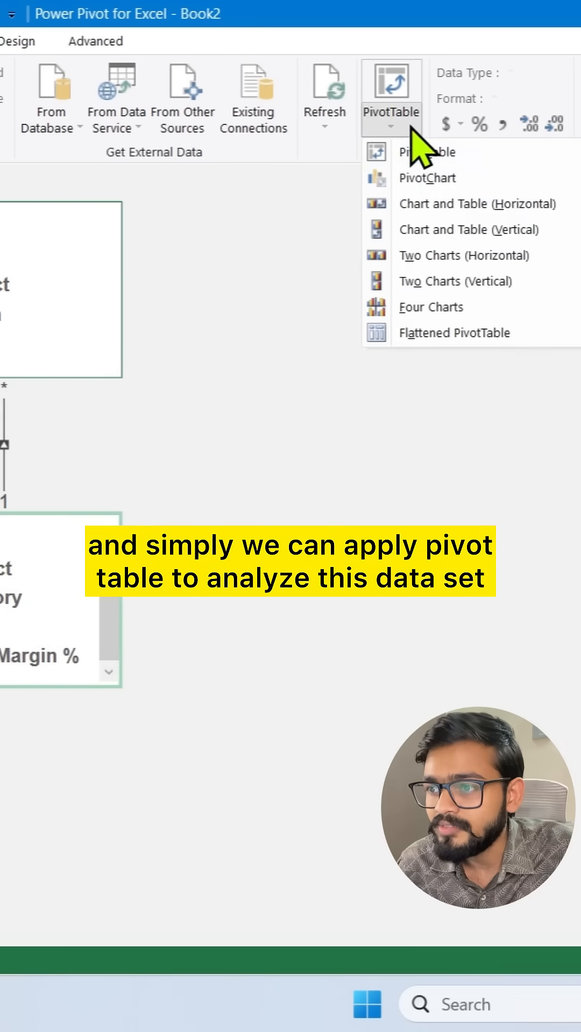
click(428, 151)
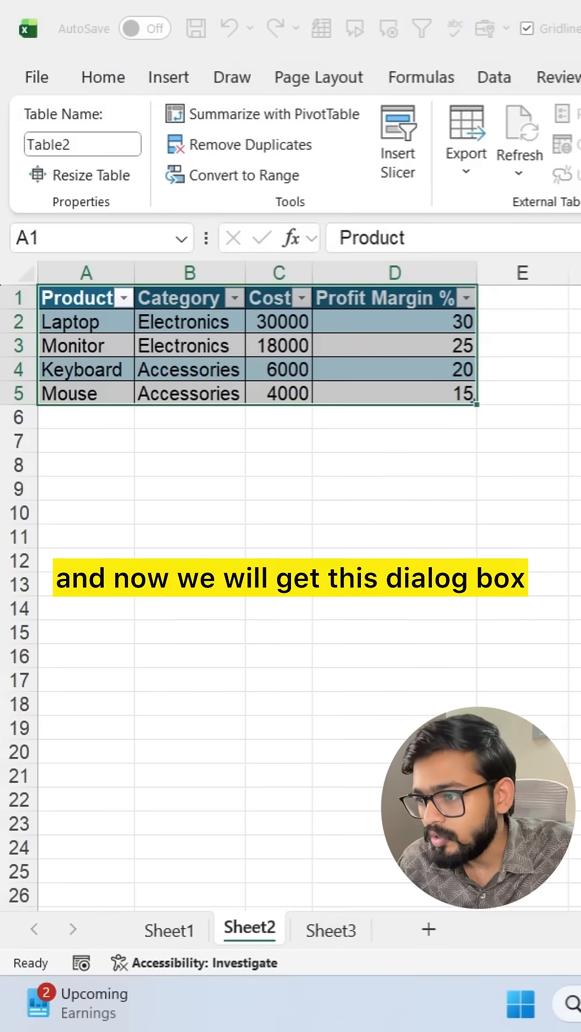
click(263, 114)
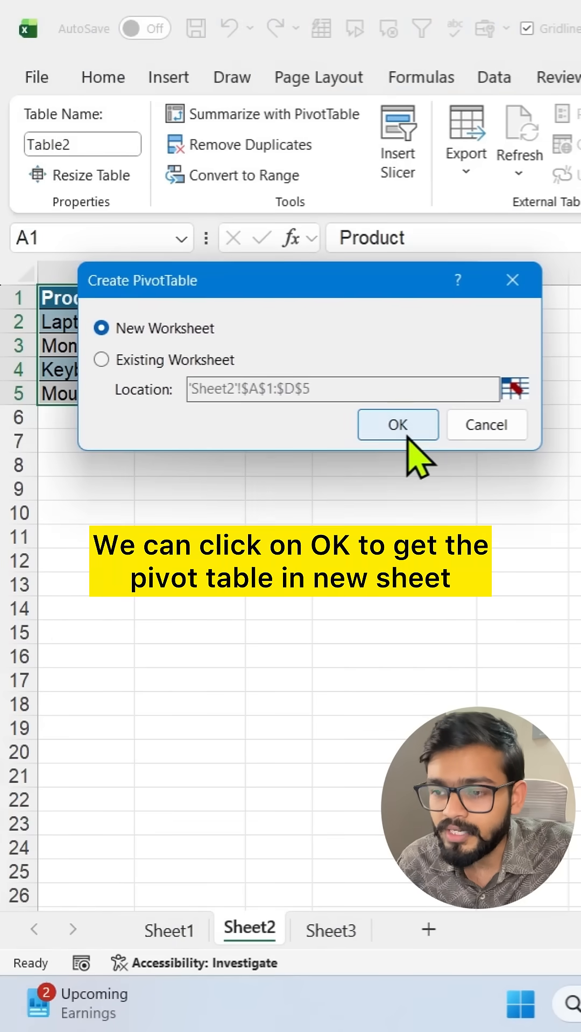
click(397, 423)
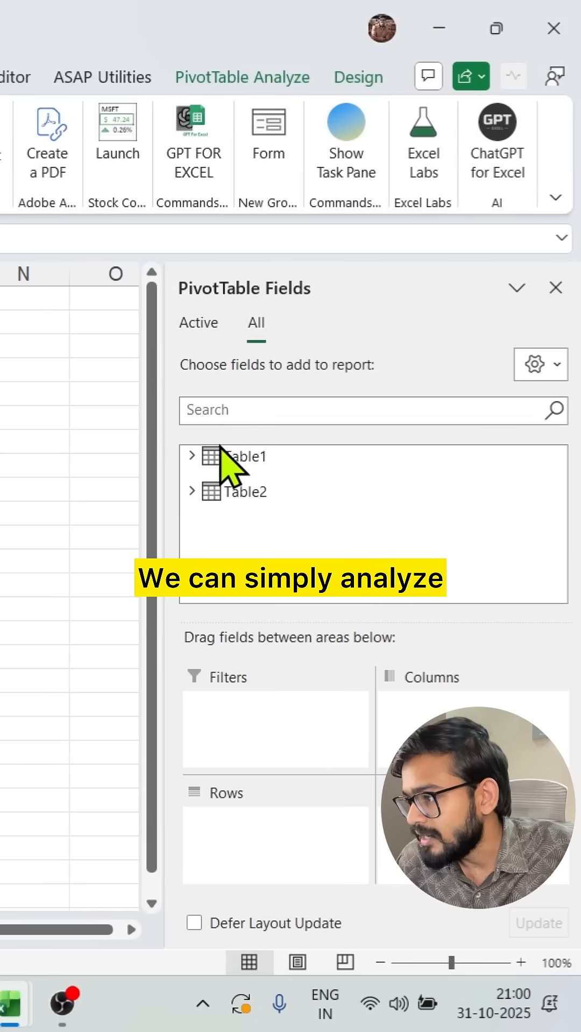
mouse_move(559, 394)
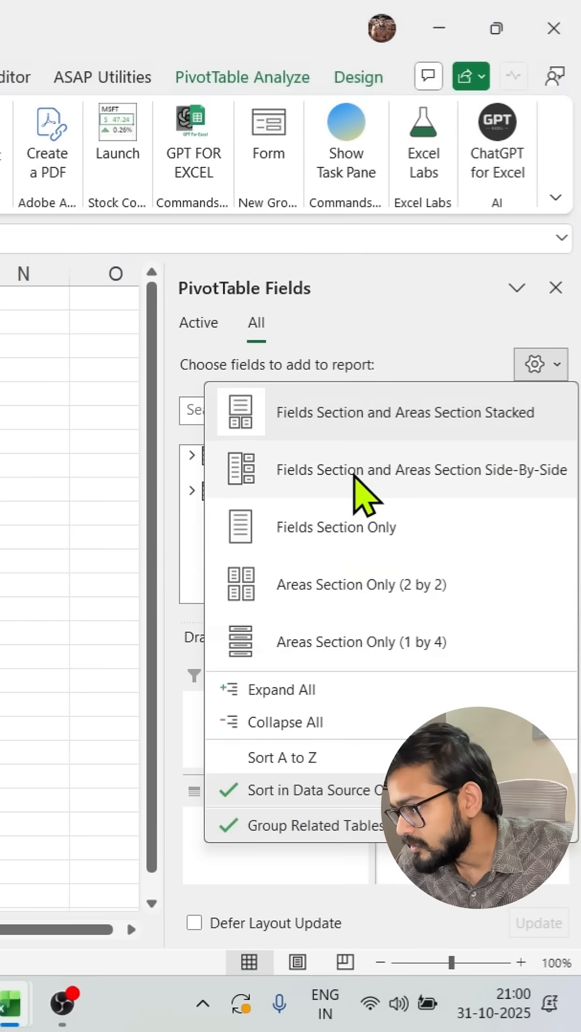
Switch the field list to Side-By-Side and place Table2's Category in the Rows area
click(421, 470)
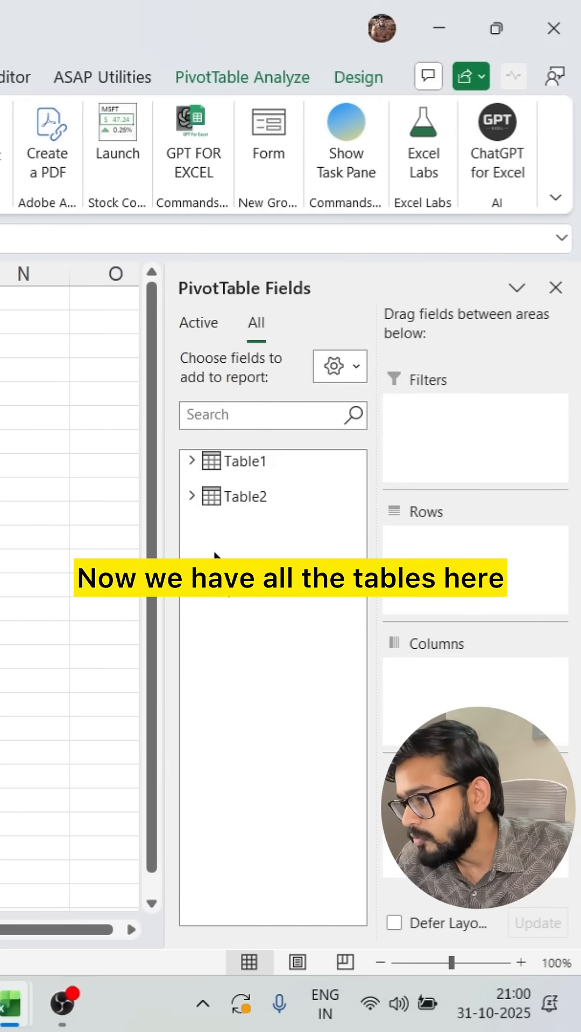
click(193, 459)
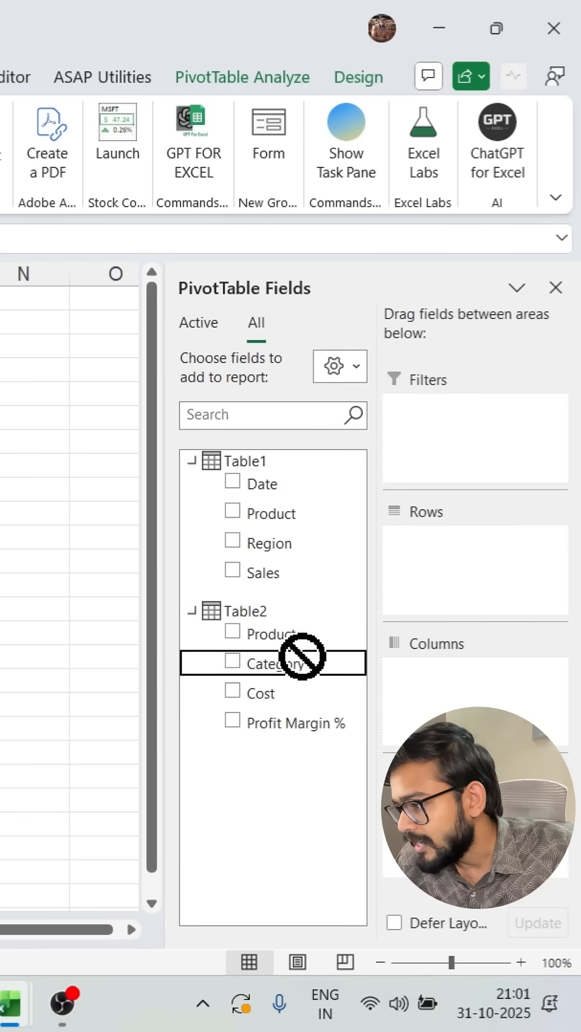
click(233, 662)
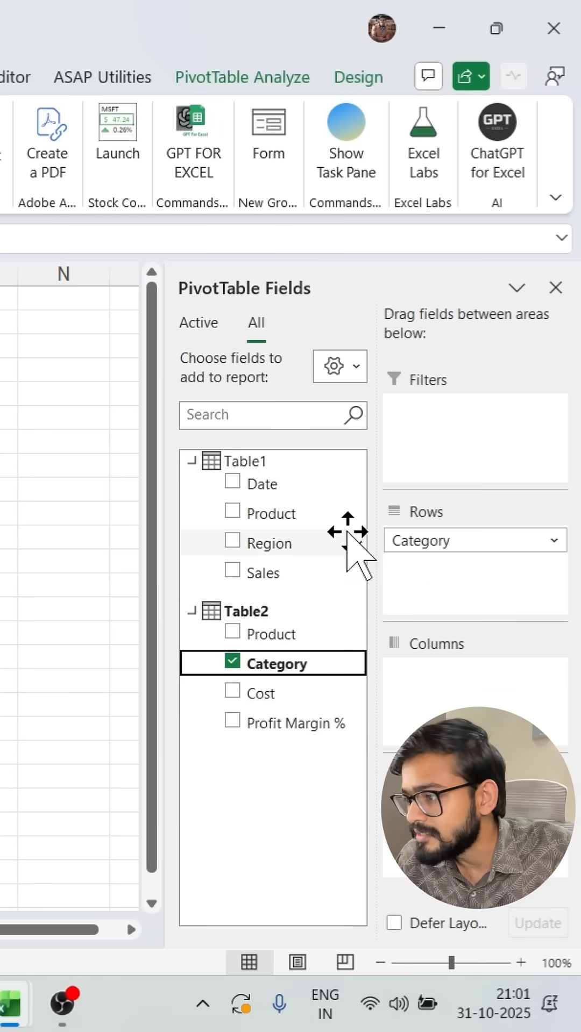
mouse_move(263, 586)
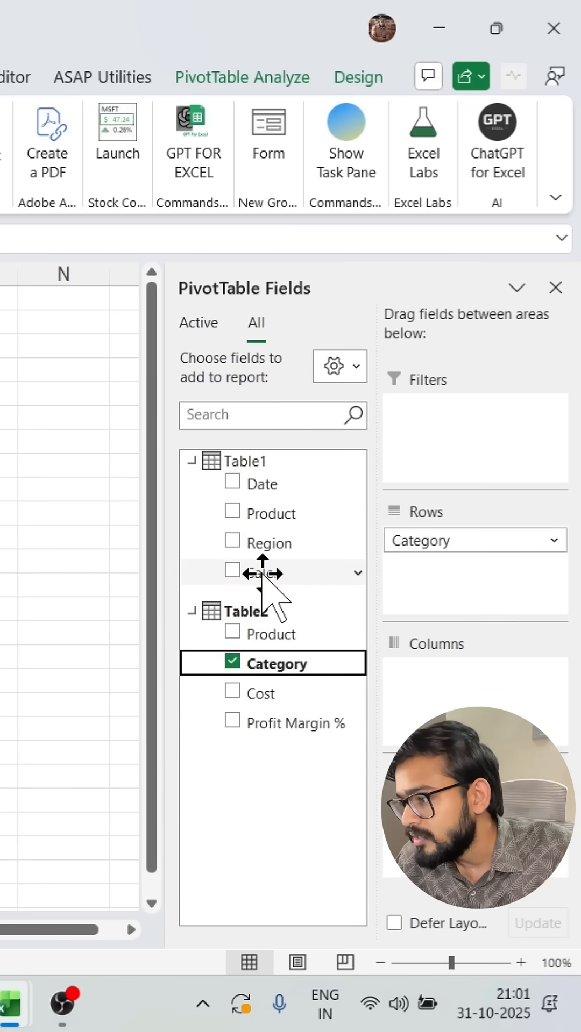